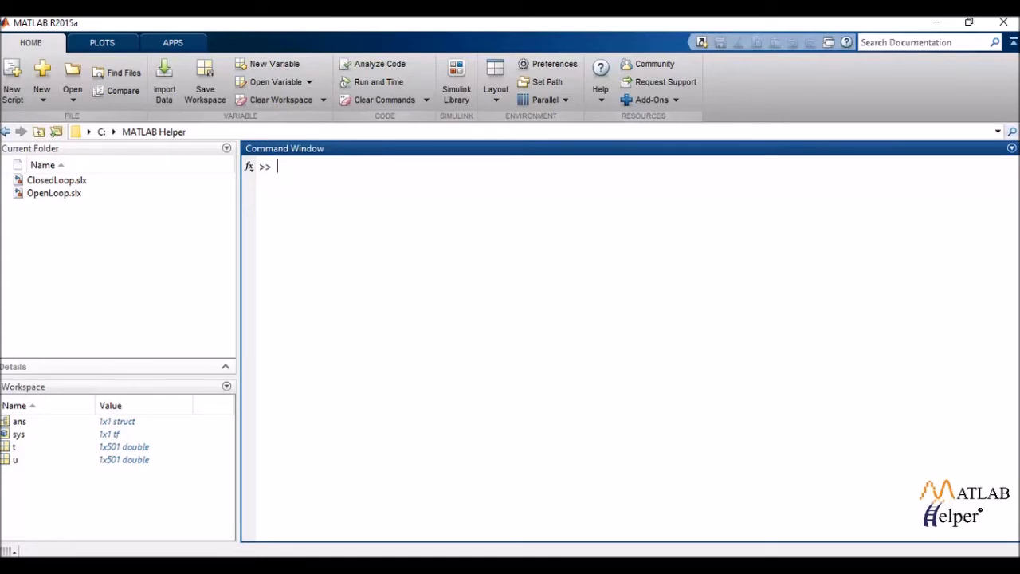
Step: Run sys = tf([1 2],[1 2 3]) to create the transfer function (s + 2)/(s^2 + 2s + 3)
text(sys =)
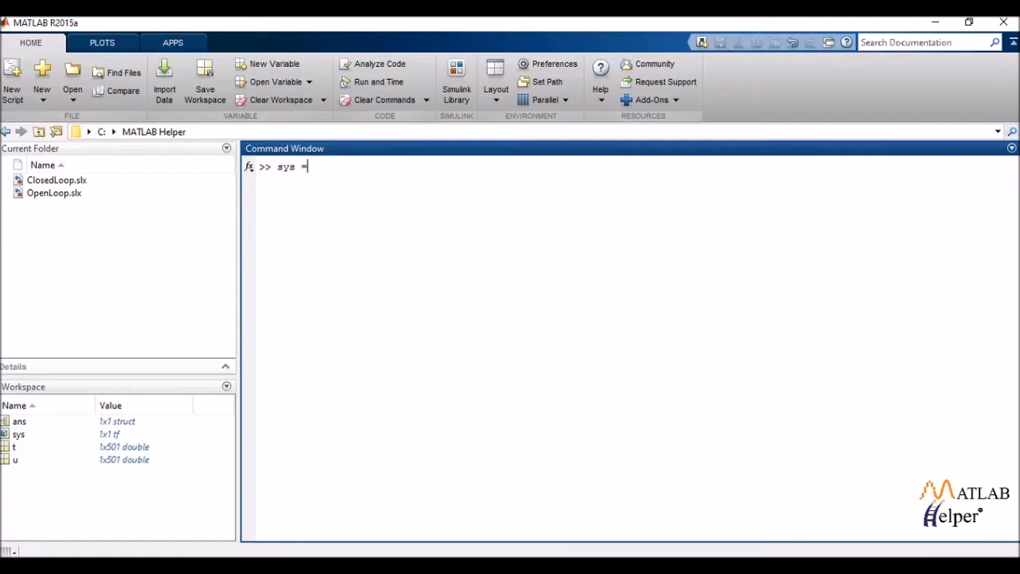
text(tf)
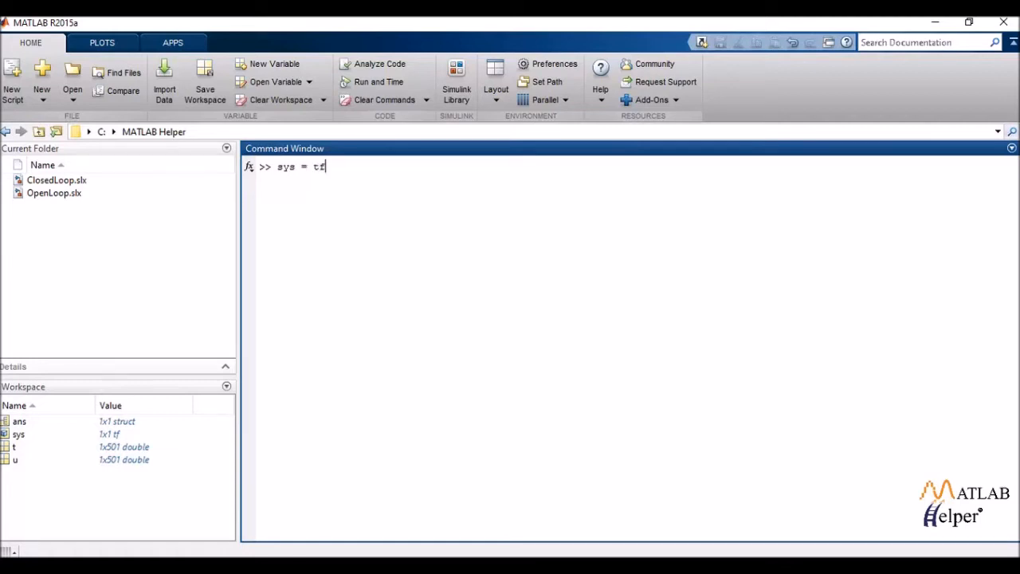
text(()
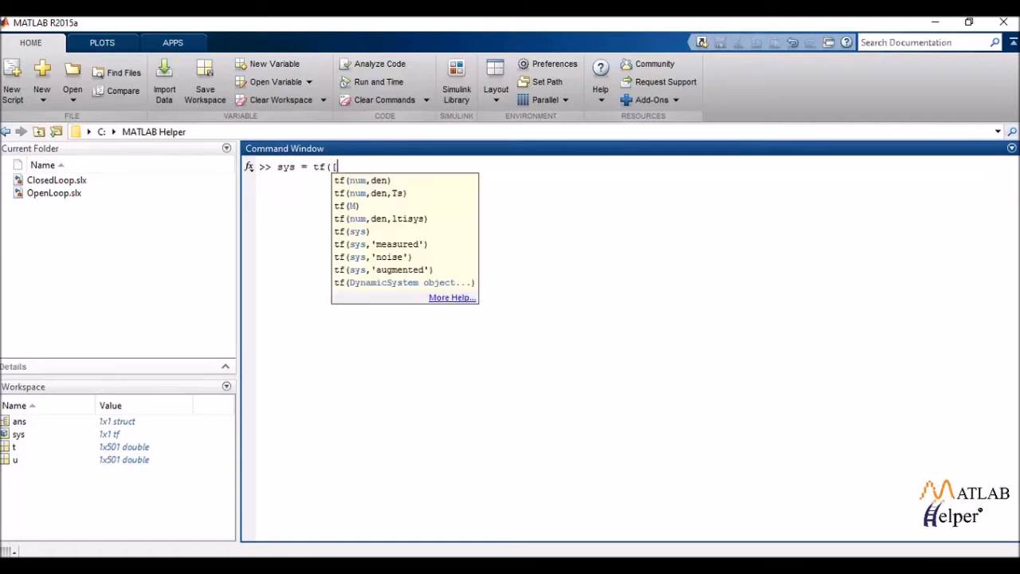
text([1 2)
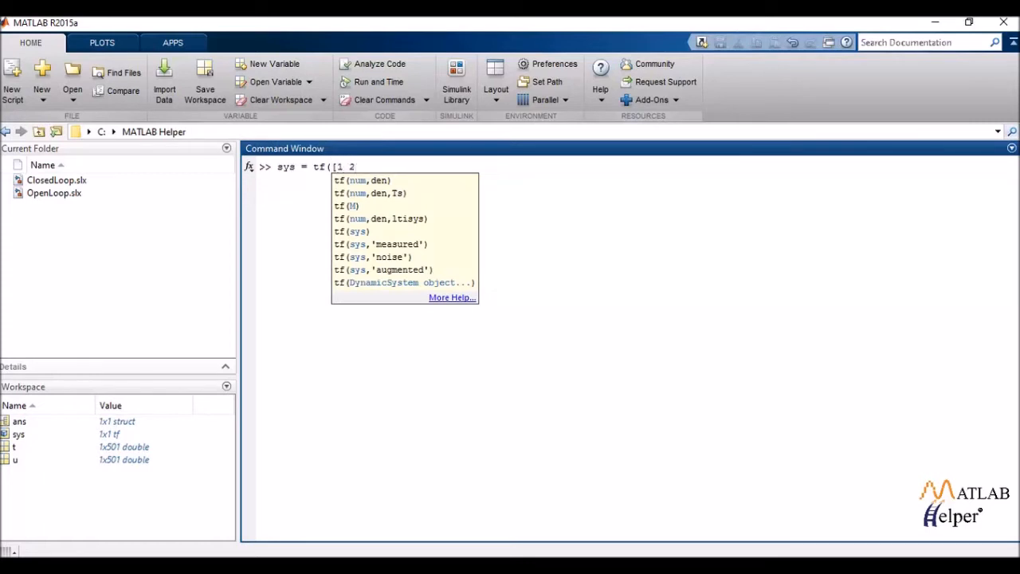
text(], [)
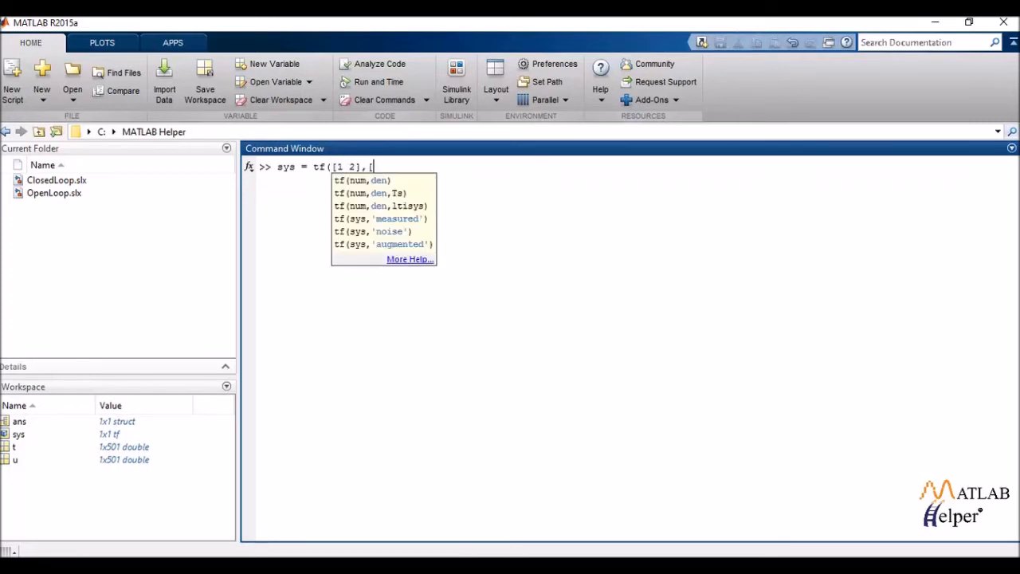
text([1 2 3])
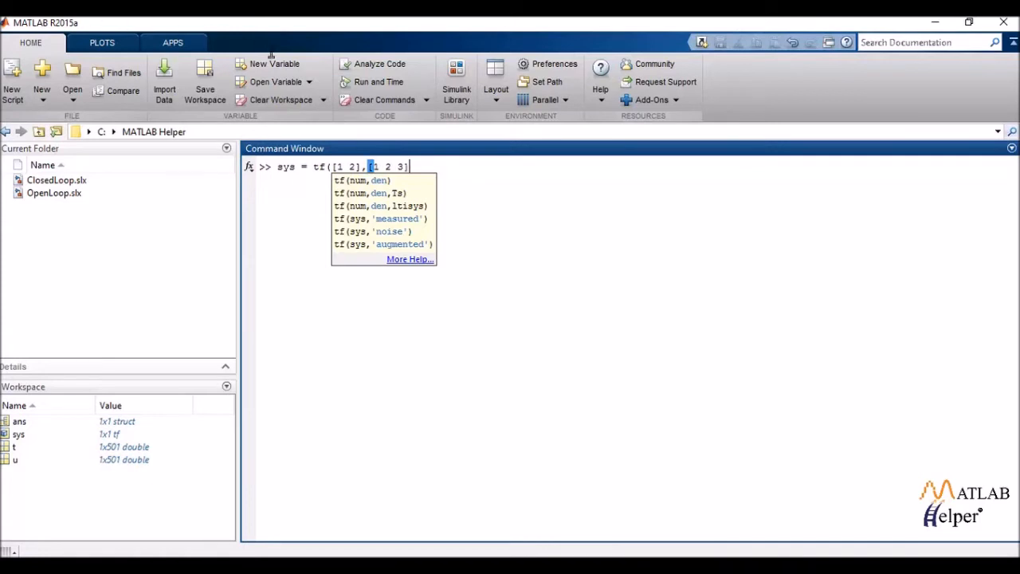
key(enter)
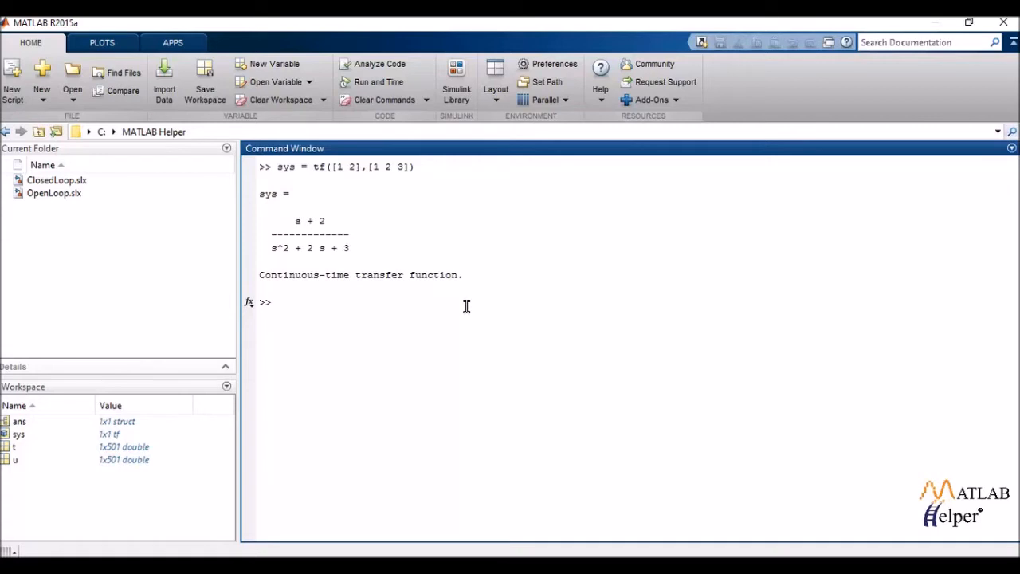
Step: Enter the command stepplot(sys) at the prompt to plot the step response
text(s)
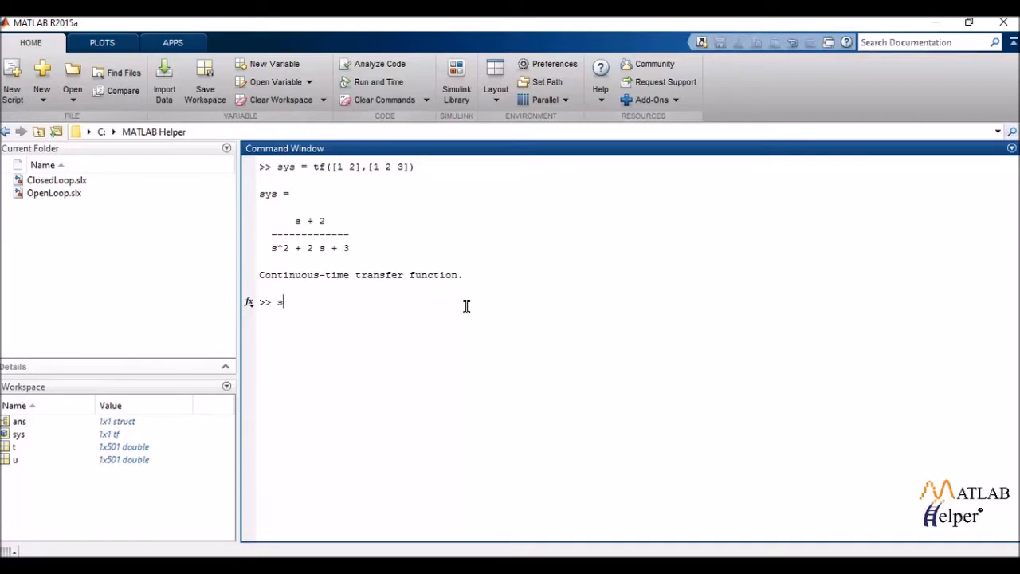
text(tepplot)
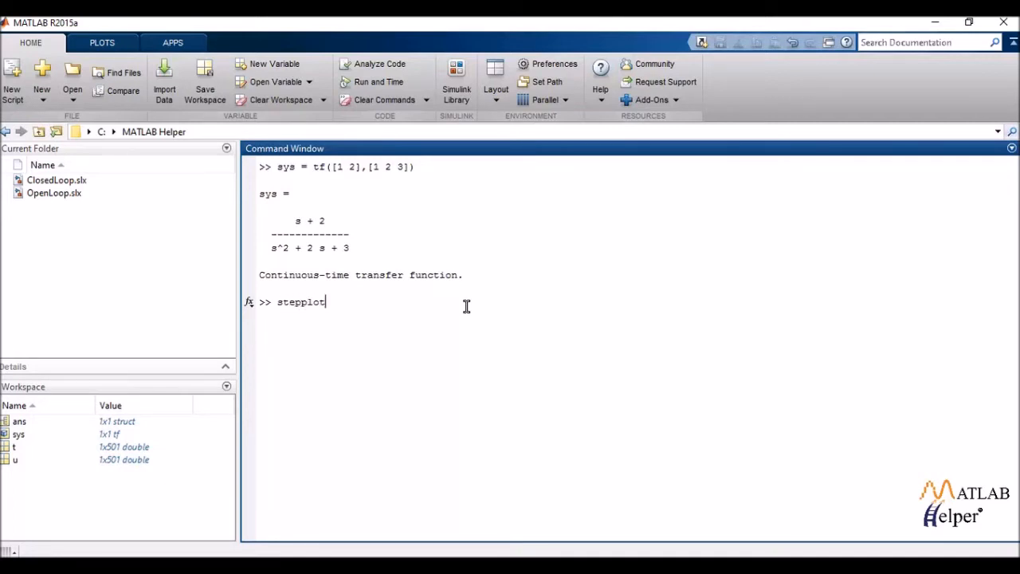
text((s)
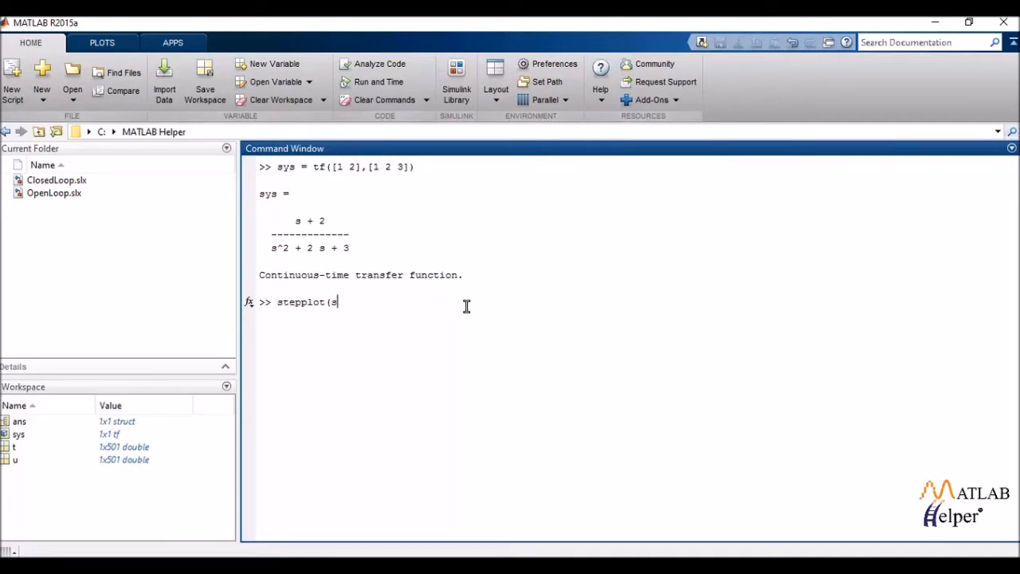
text(sys))
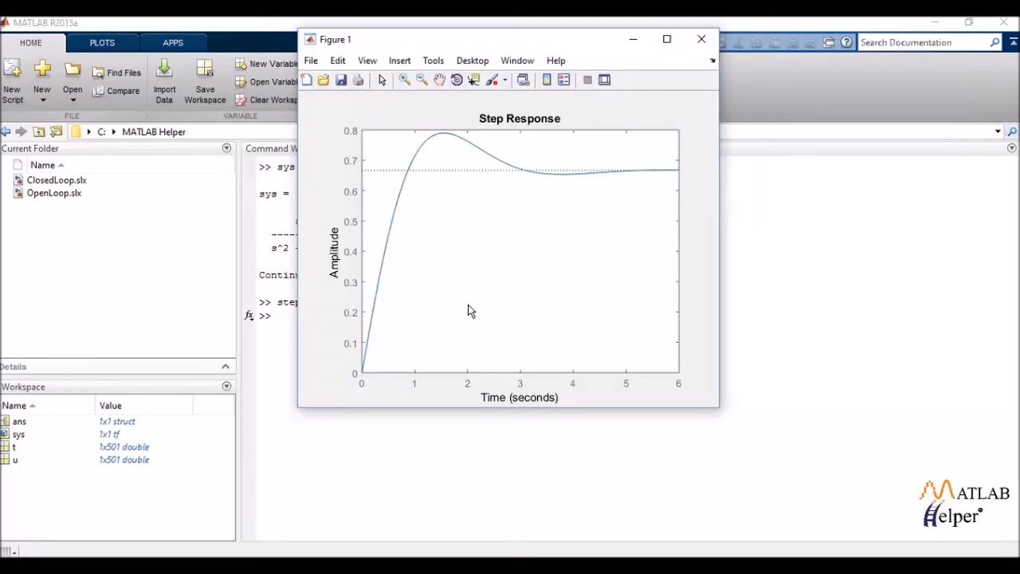
mouse_move(581, 49)
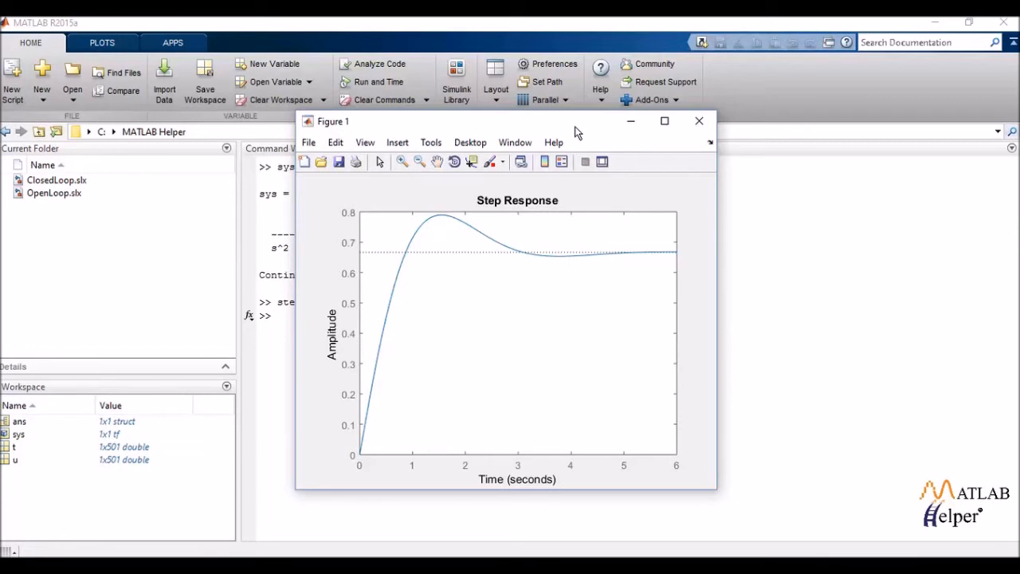
mouse_move(660, 130)
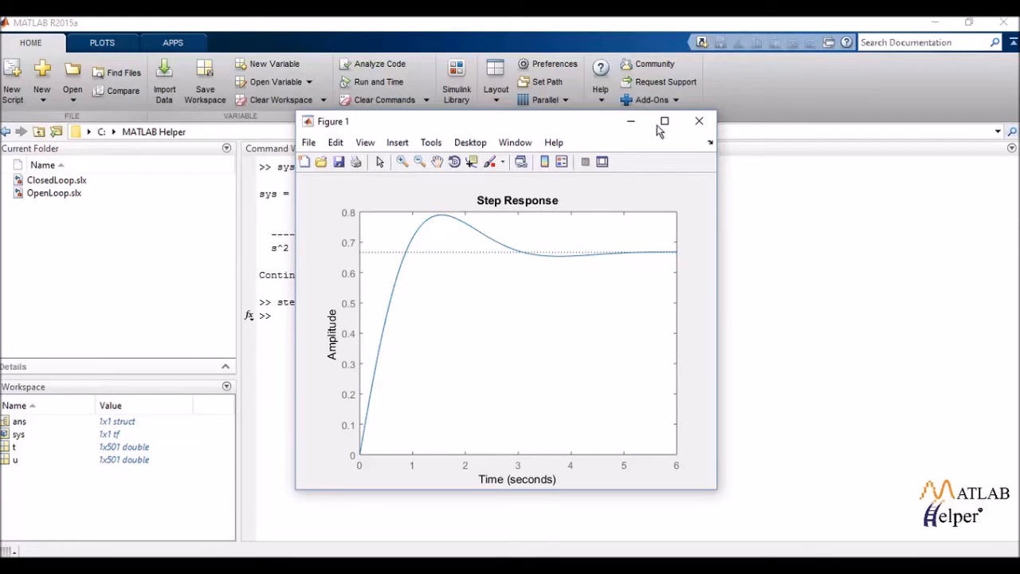
Step: Close the Figure 1 step response window after inspecting the plot
click(698, 122)
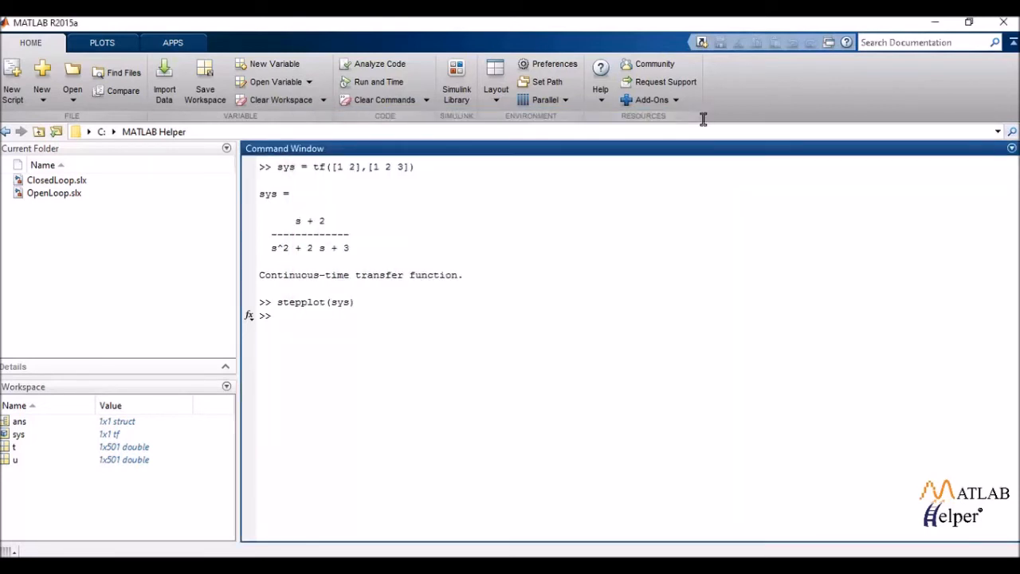
Step: Enter stepinfo(sys) to get rise time 0.6644, settling time 3.7838, overshoot 18.4454, peak 0.7896
text(ste)
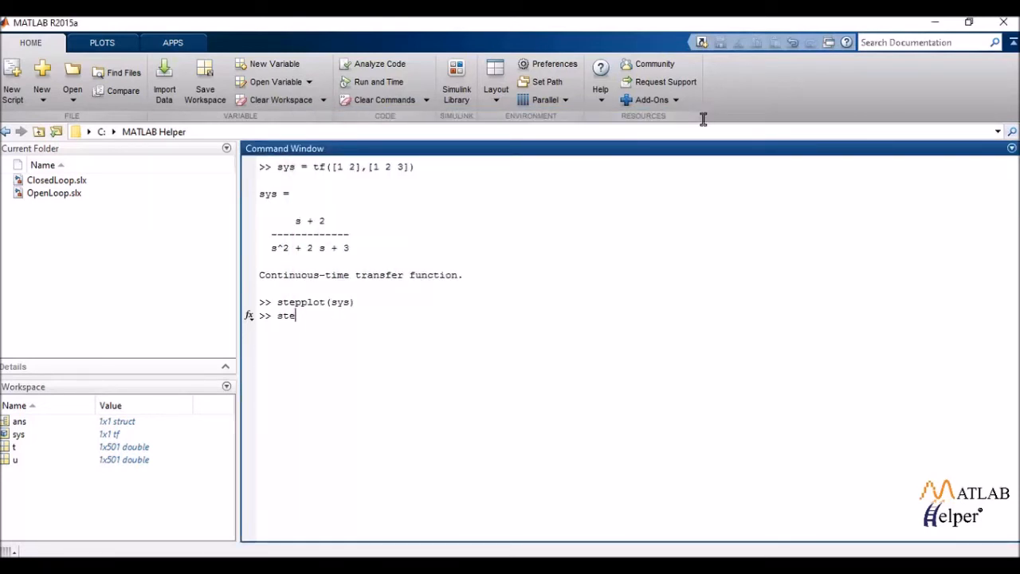
text(pinfo)
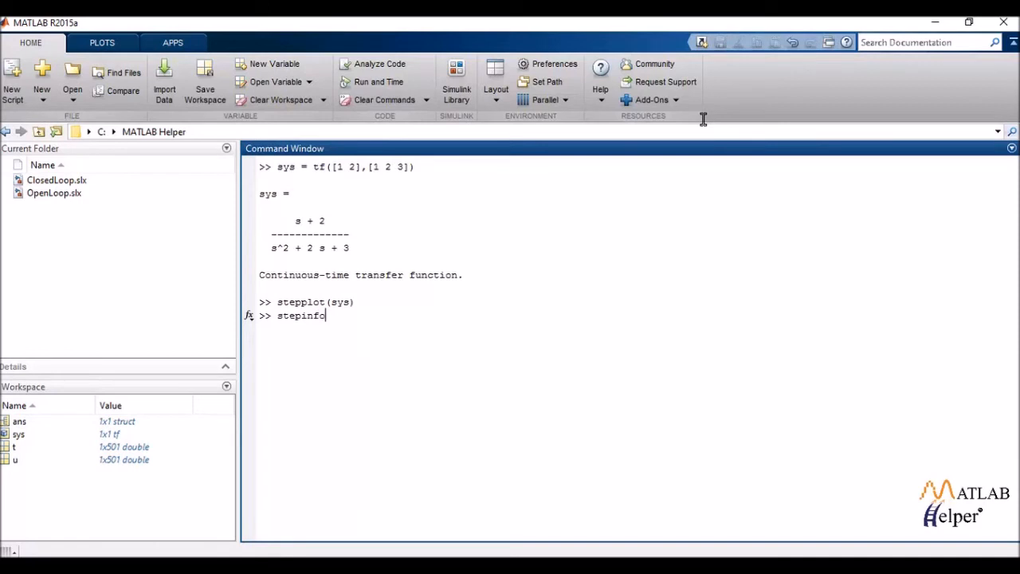
text((sys)
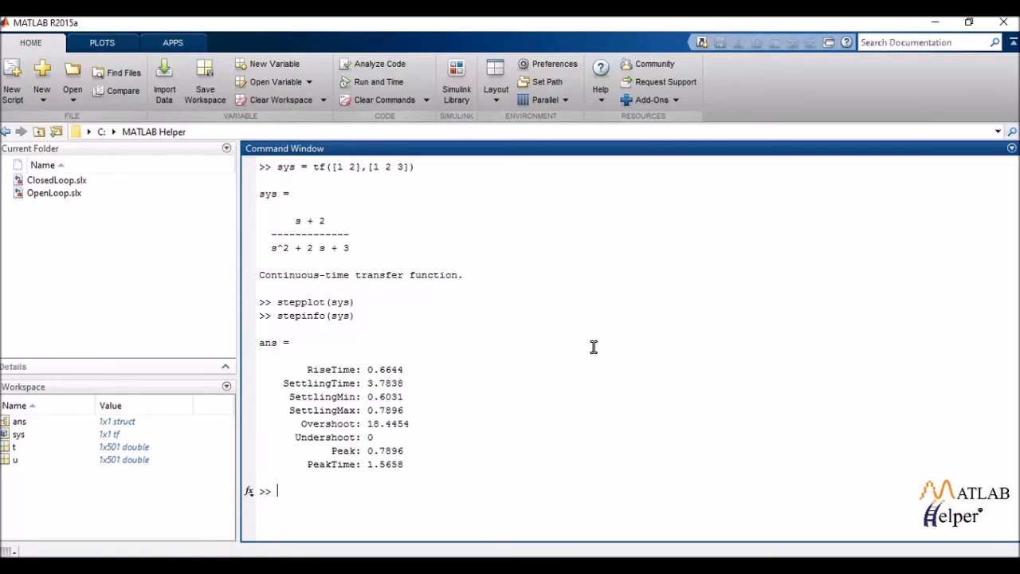
mouse_move(680, 351)
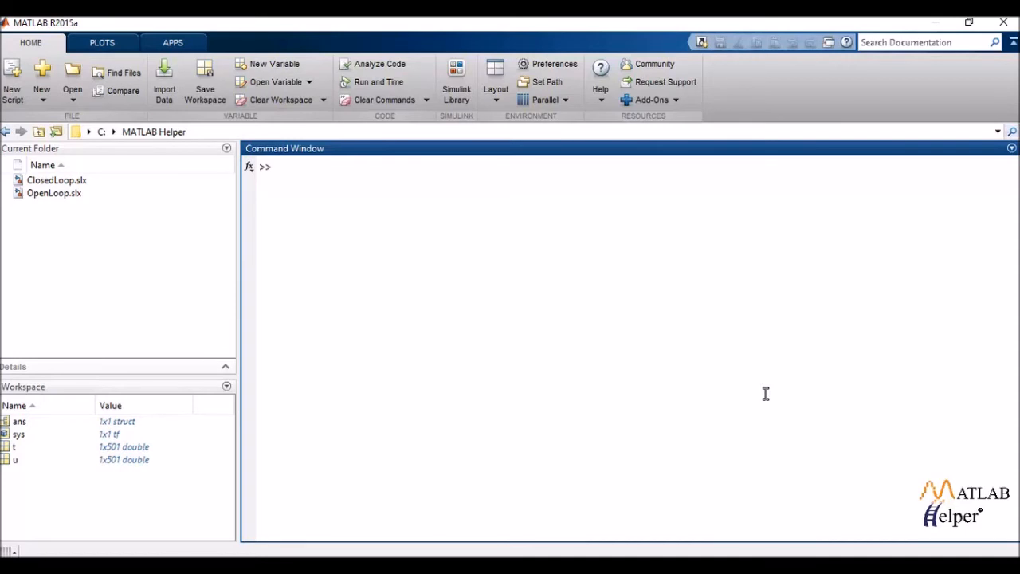
Step: Run impulseplot(sys) to plot the impulse response of sys
text(impulseplot)
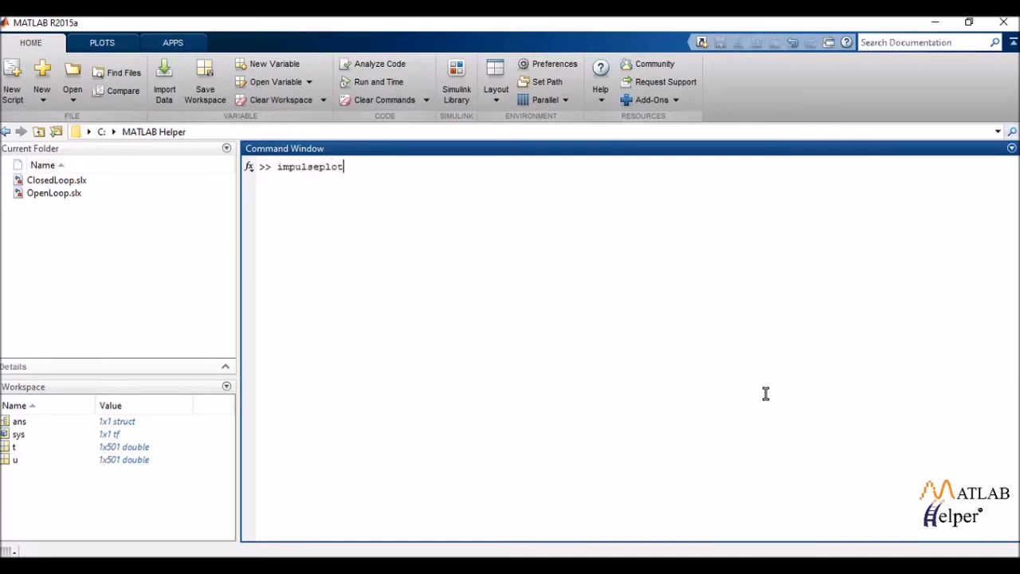
text(()
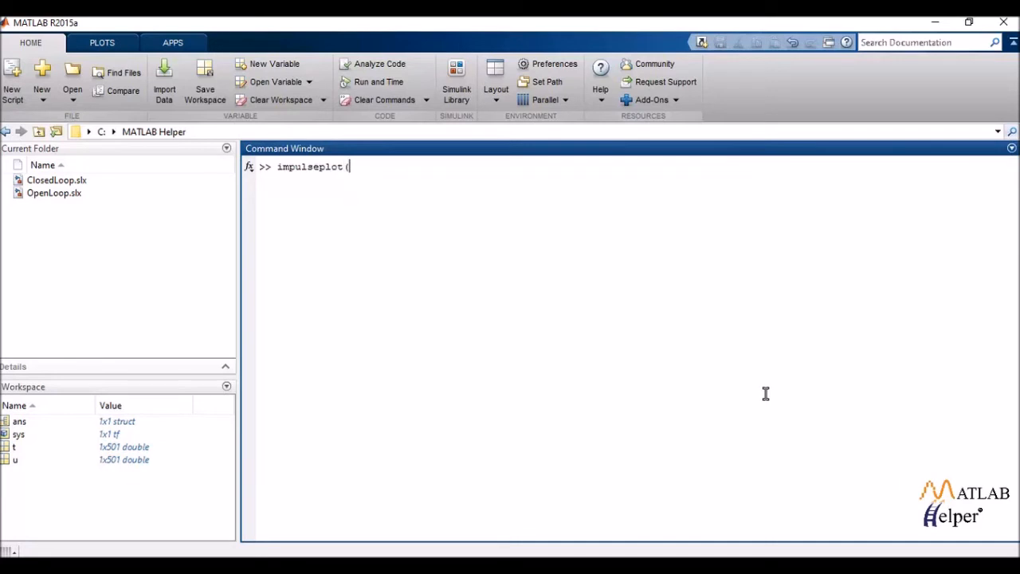
text(sys)
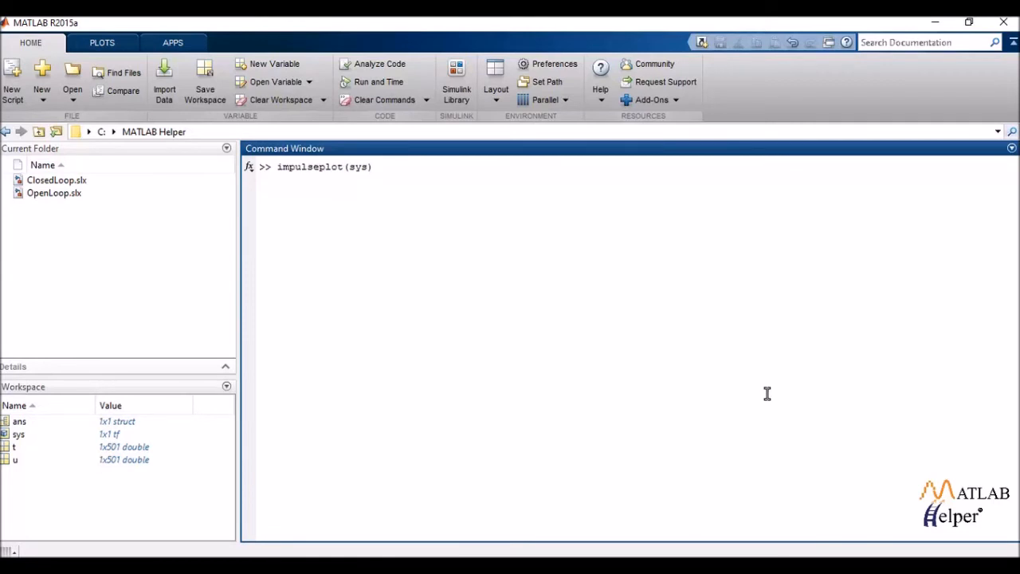
key(enter)
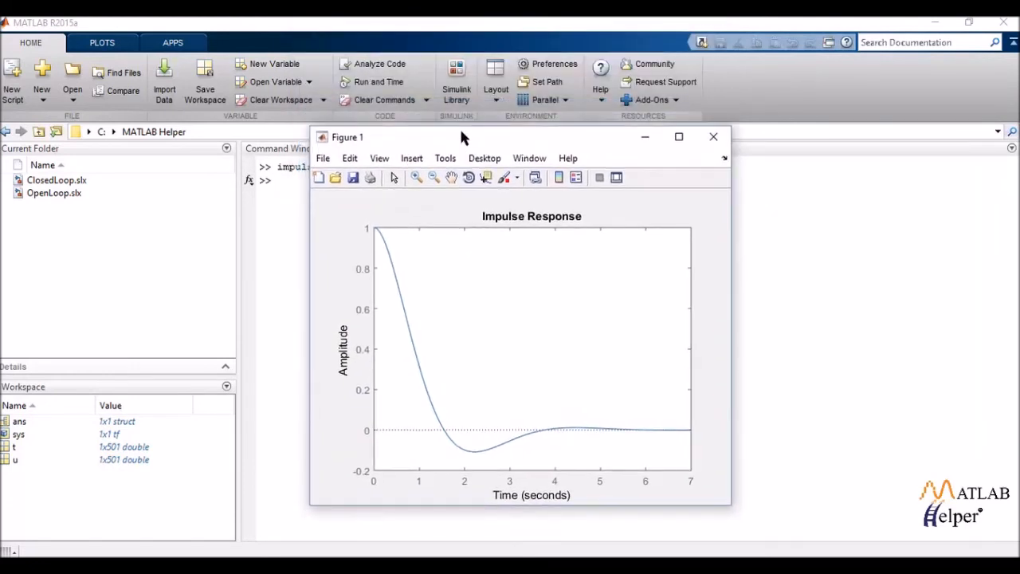
Step: Reposition the impulse response figure window, then close it
drag(462, 137, 462, 131)
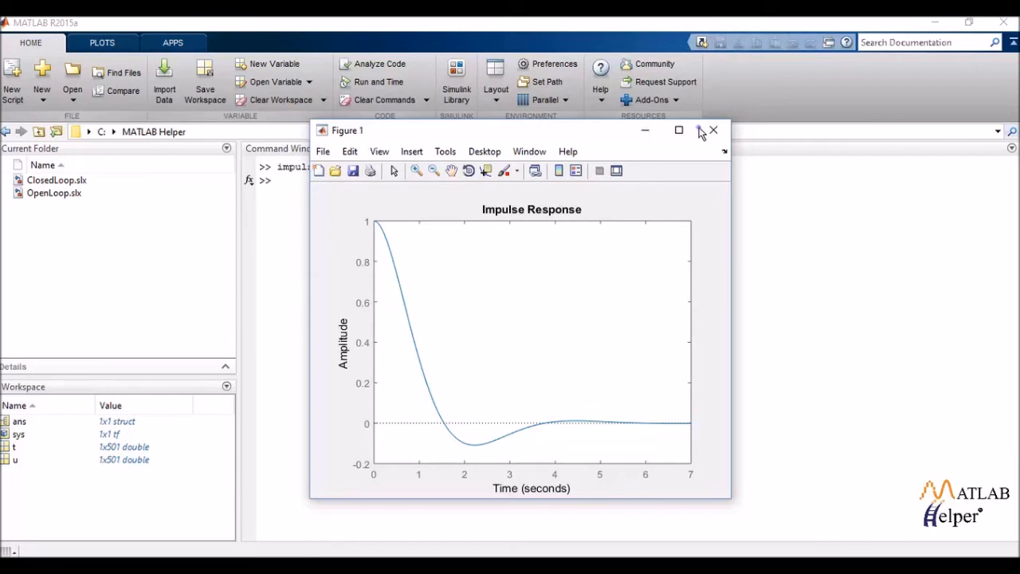
click(714, 129)
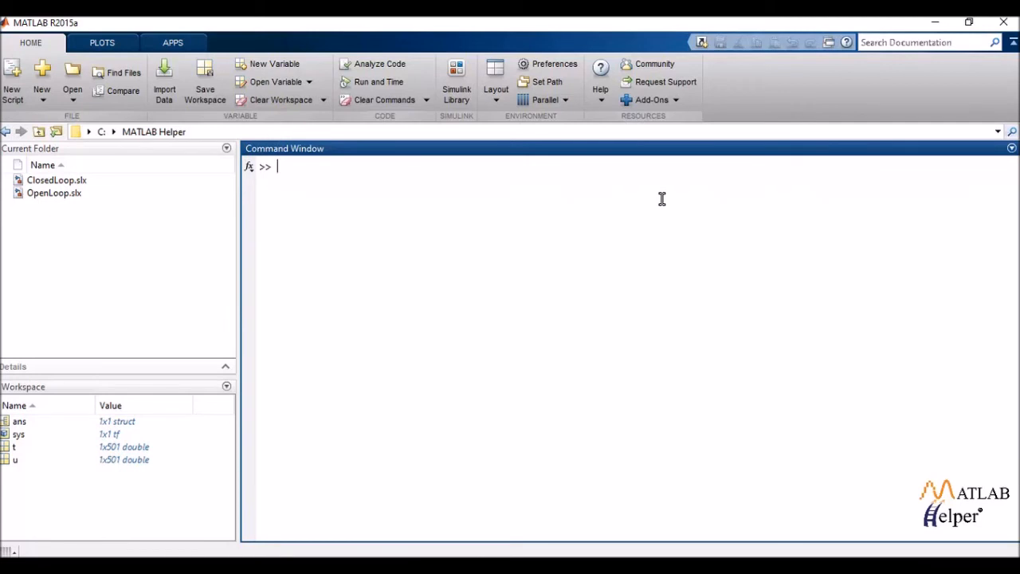
Step: Run t = (0:0.01:5) to build and display the 501-value time vector from 0 to 5
text(t =)
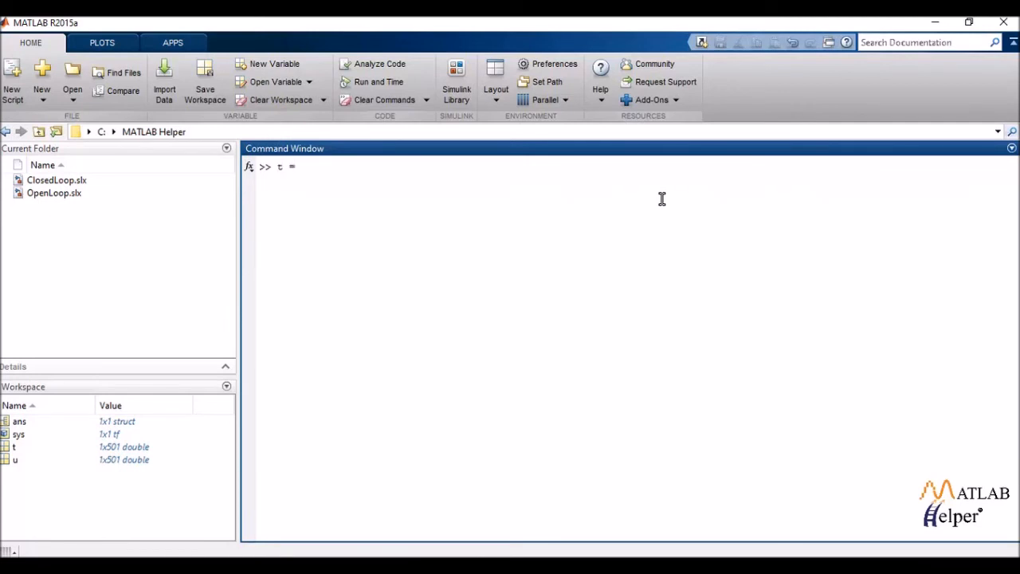
text((0)
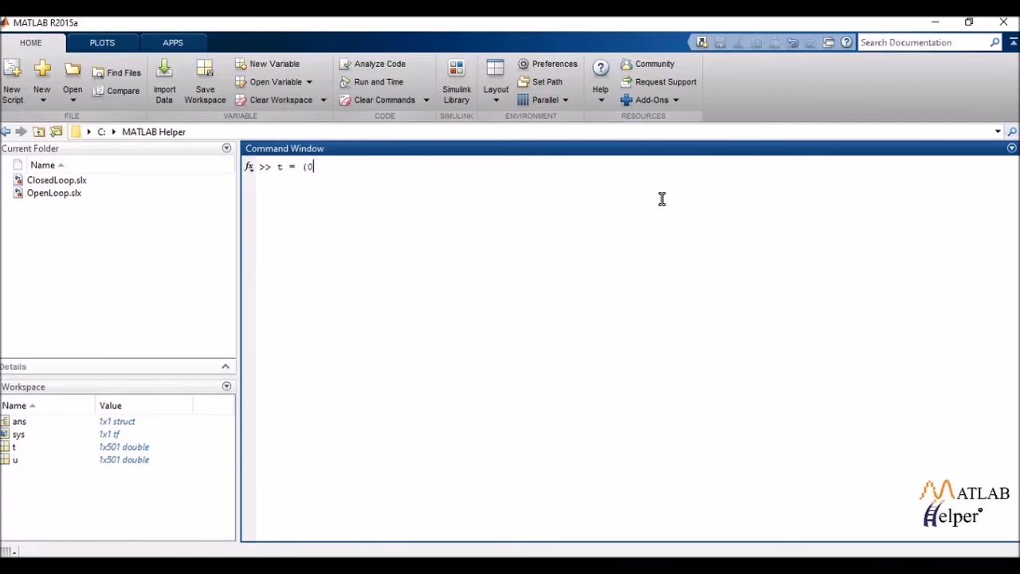
text(:0.)
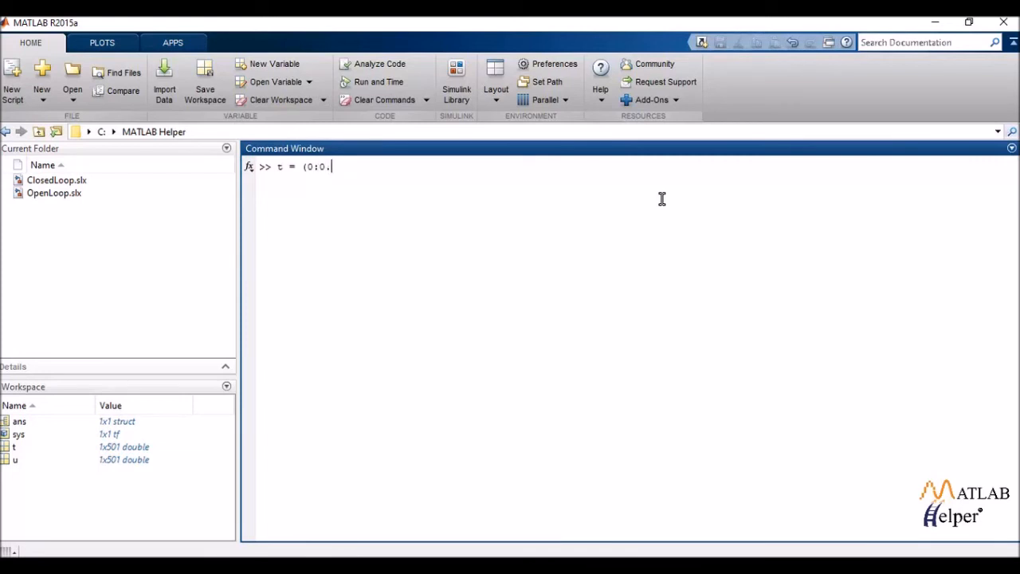
text(01)
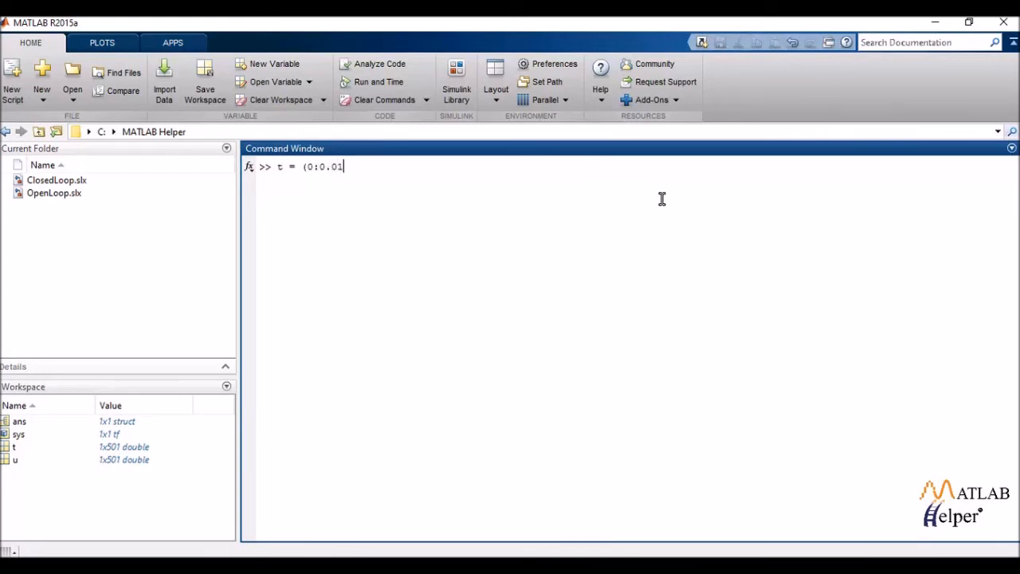
text(:5)
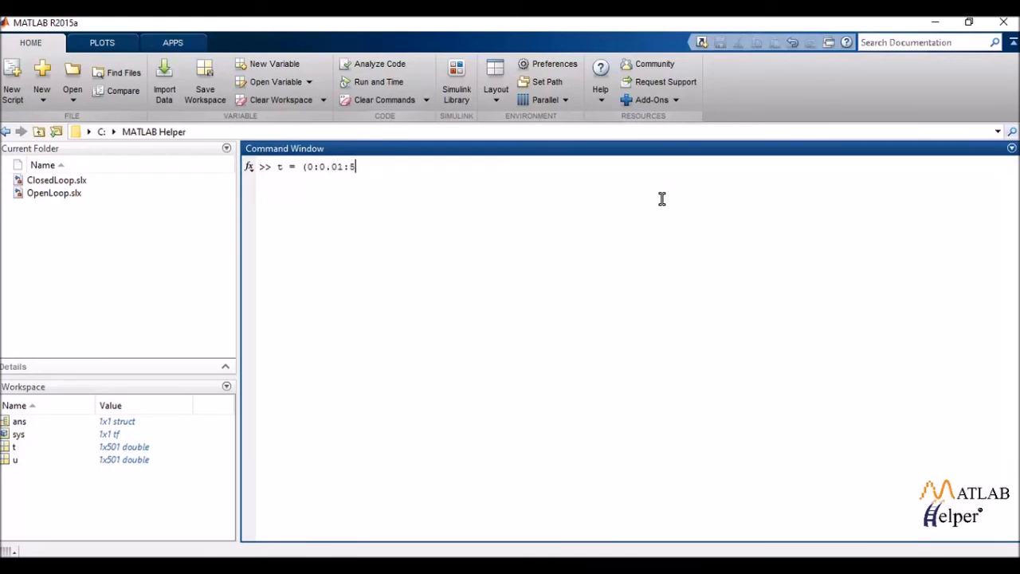
text())
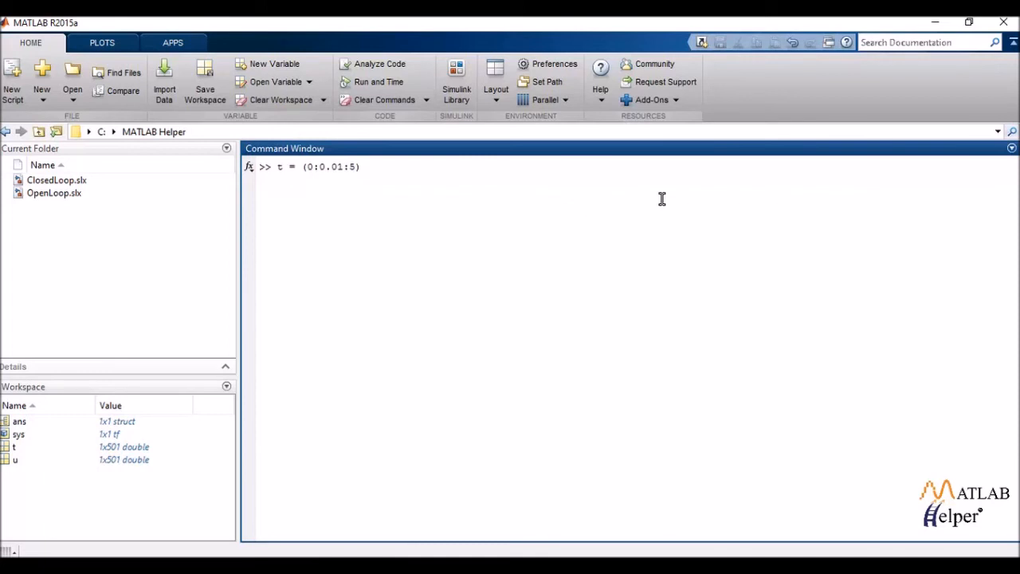
mouse_move(638, 201)
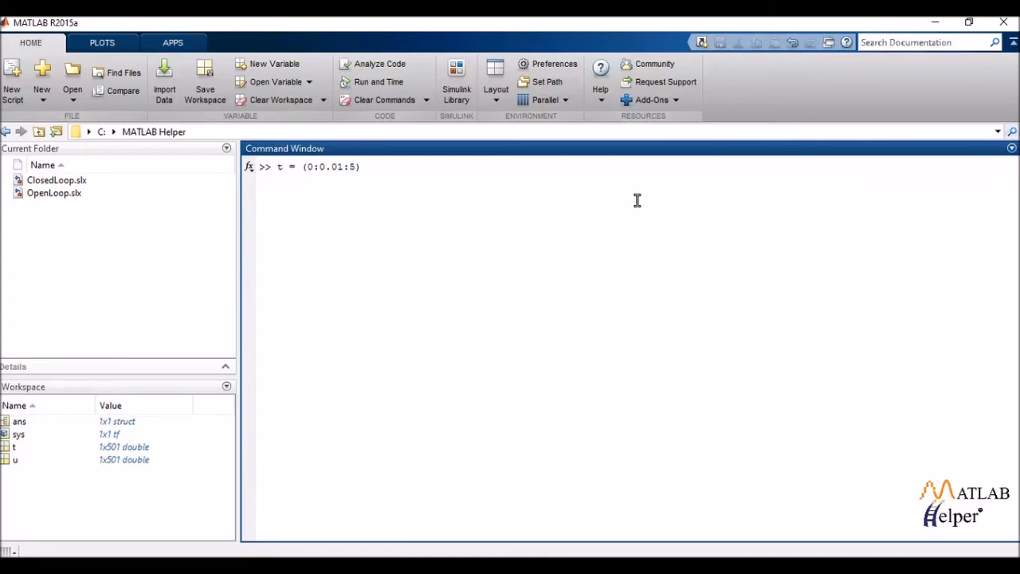
key(enter)
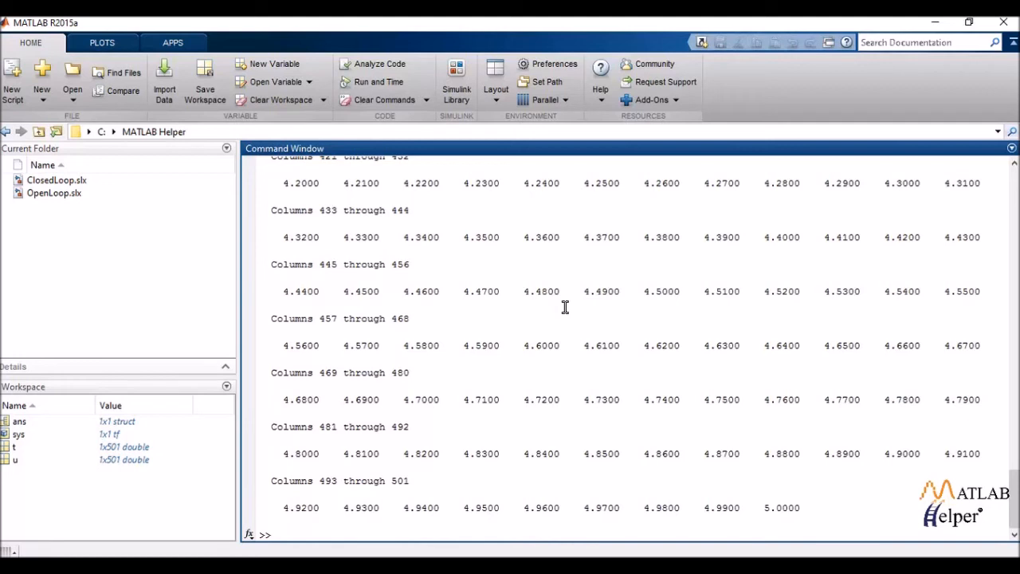
Step: Enter u = sin(t); to define the sine input signal over t without printing output
text(u =)
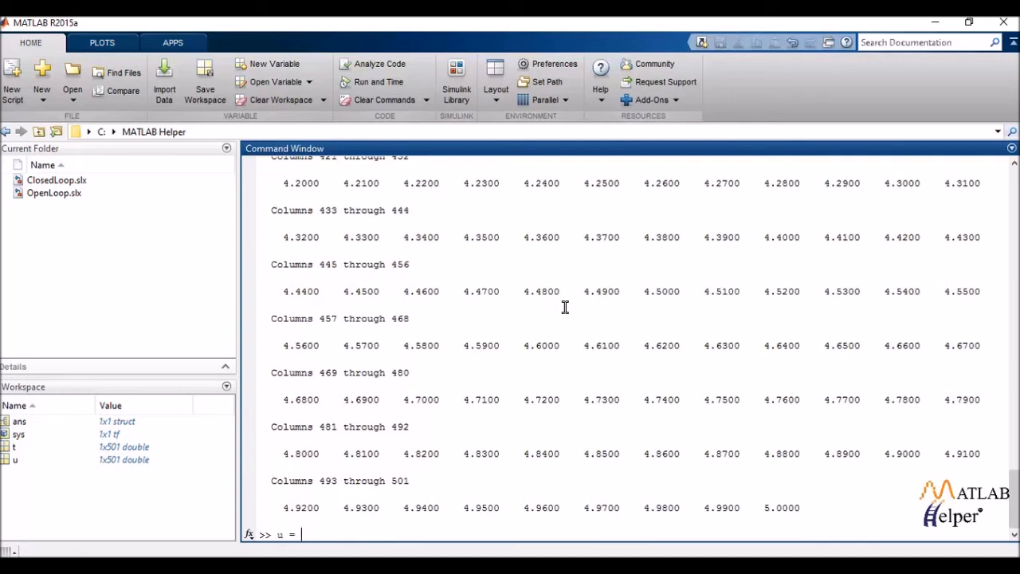
text(sin()
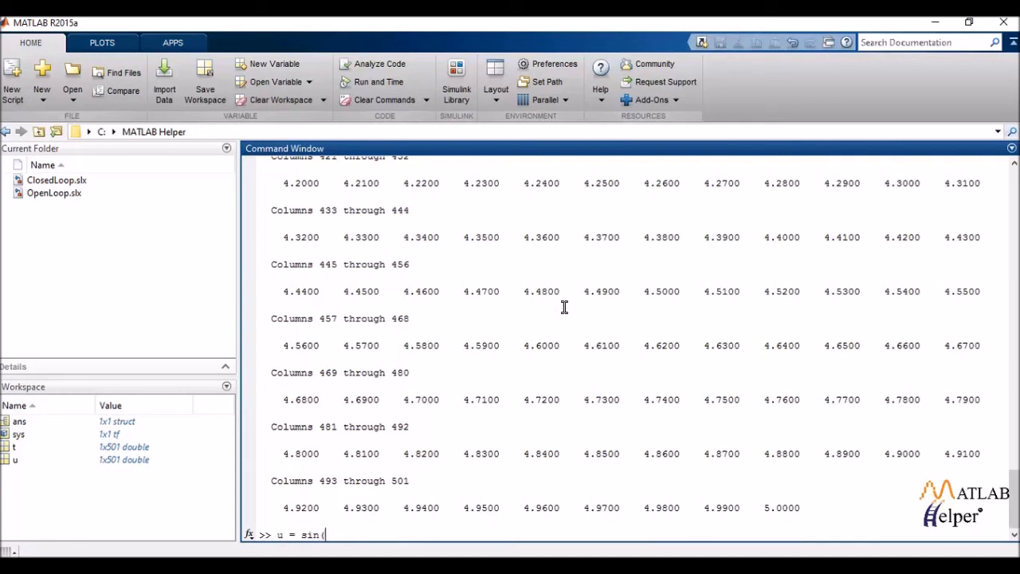
text(t))
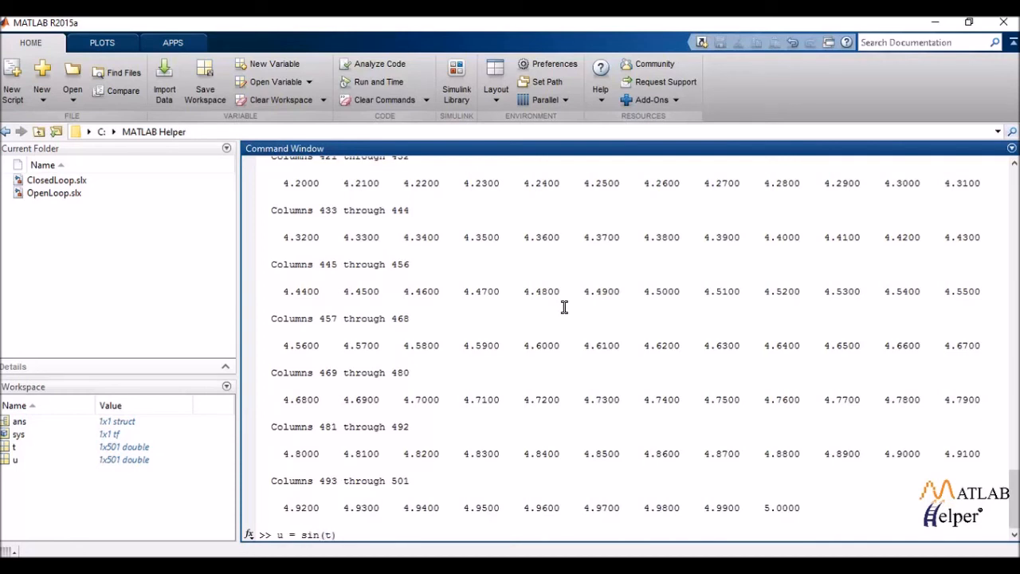
text(;)
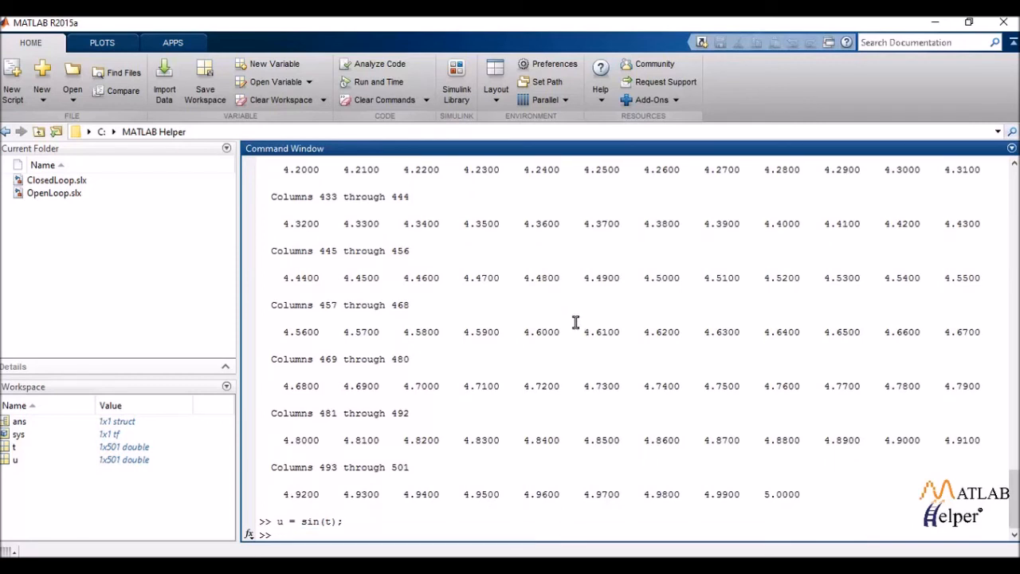
Step: Run lsimplot(sys,u,t) to plot the sine-input response, then close the Linear Simulation Results figure
text(lsim)
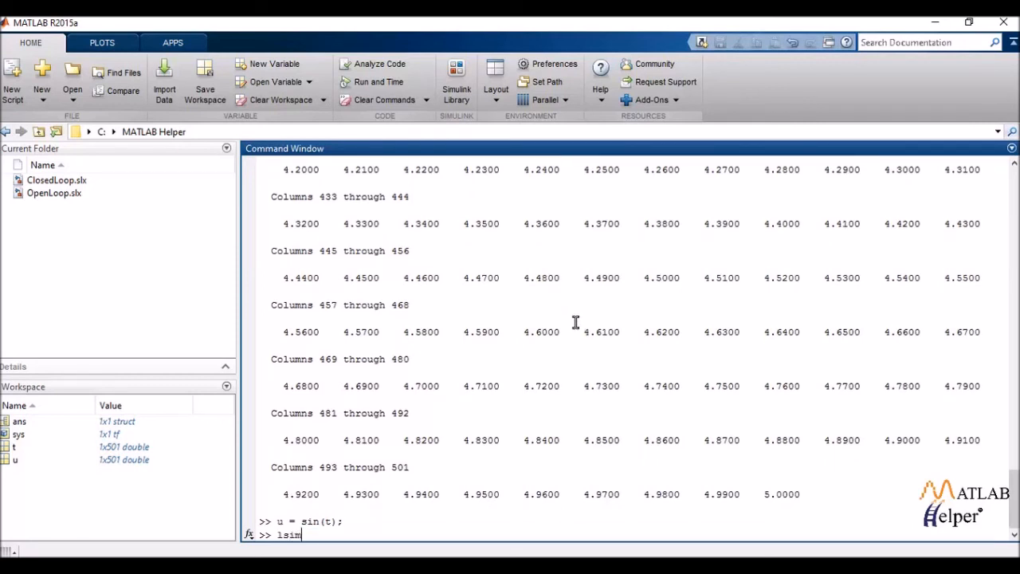
text(plot()
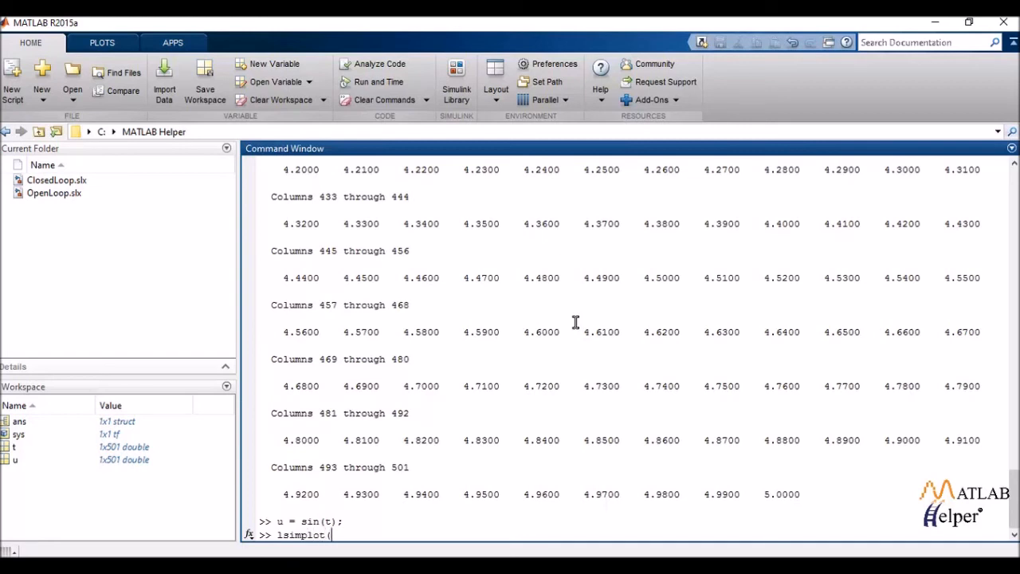
text(sys)
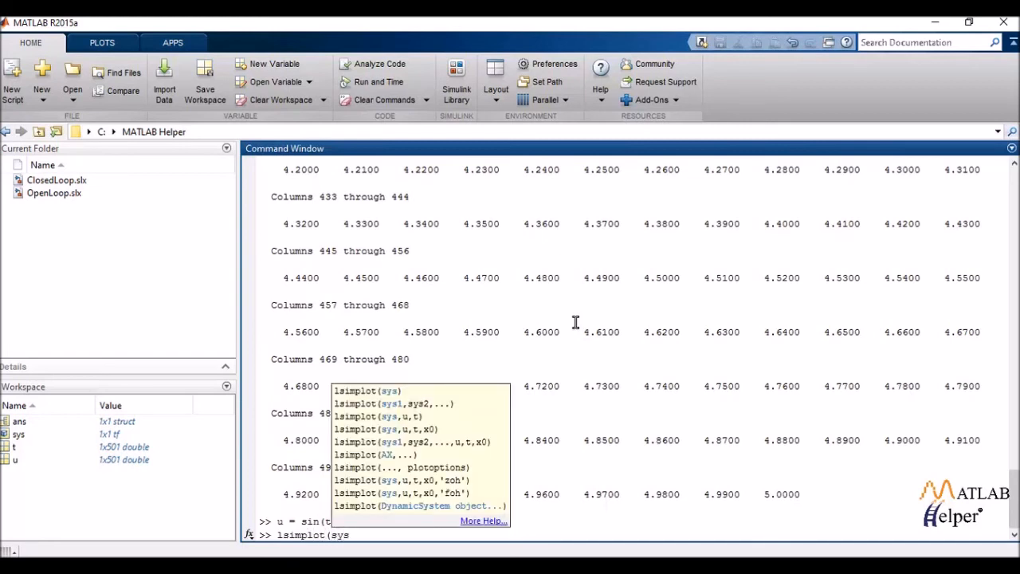
text(,u)
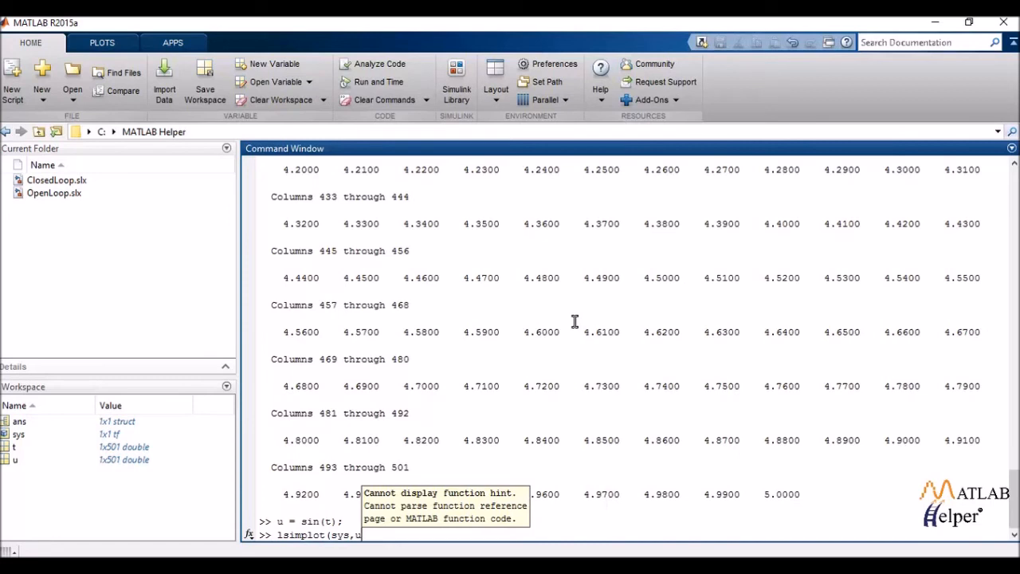
text(,t))
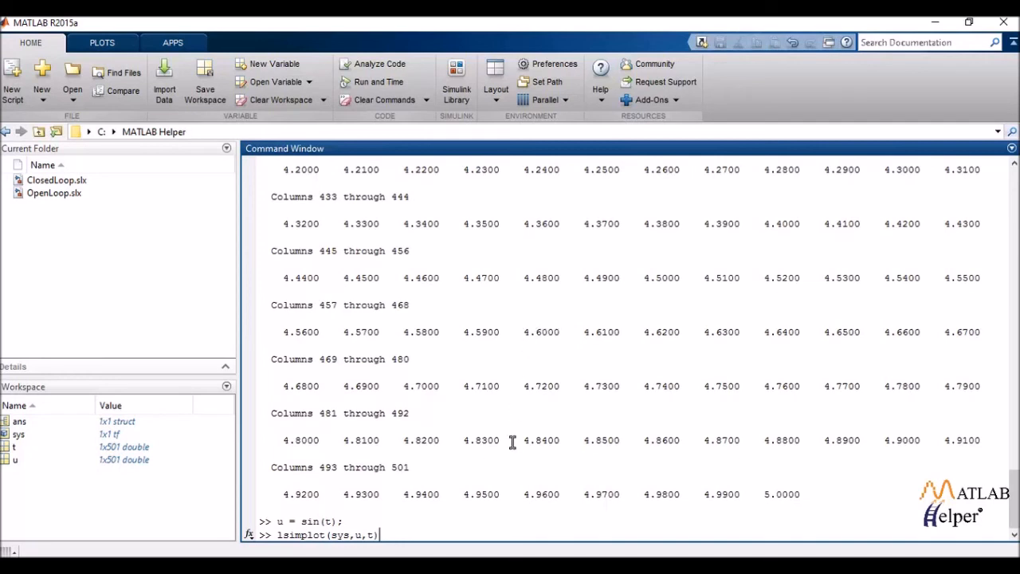
key(enter)
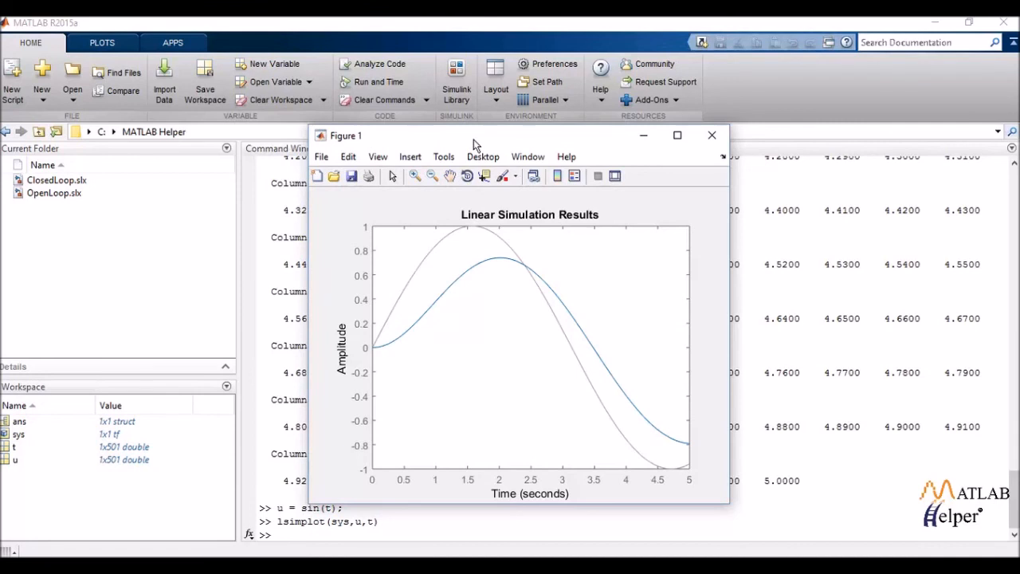
mouse_move(507, 144)
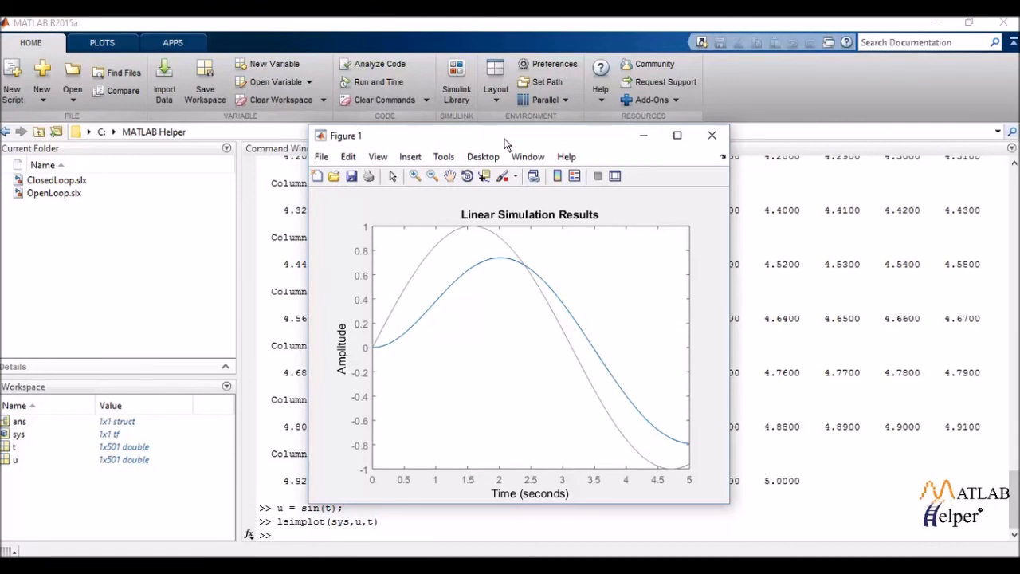
click(711, 134)
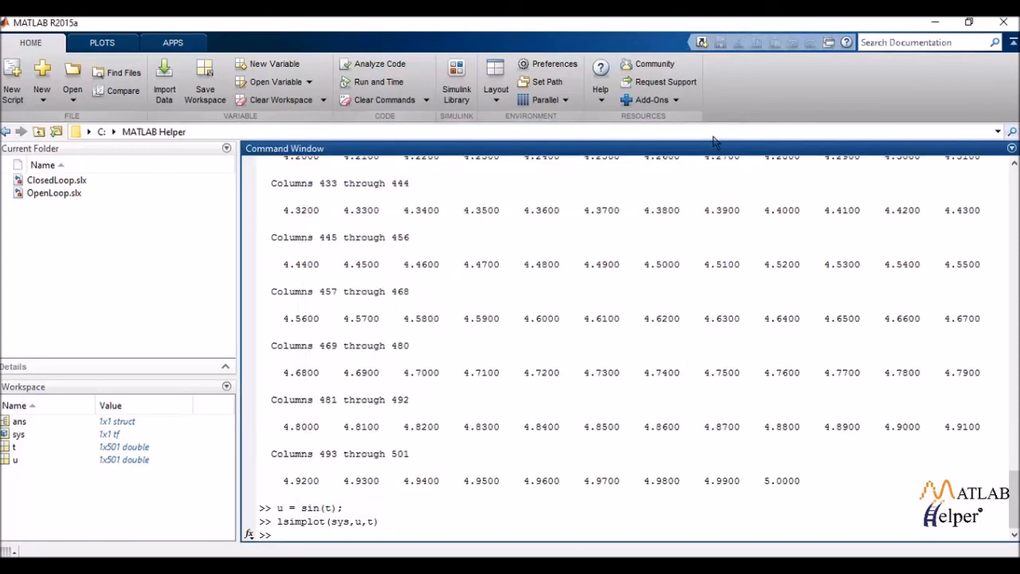
Step: Clear the Command Window with clc
text(clc)
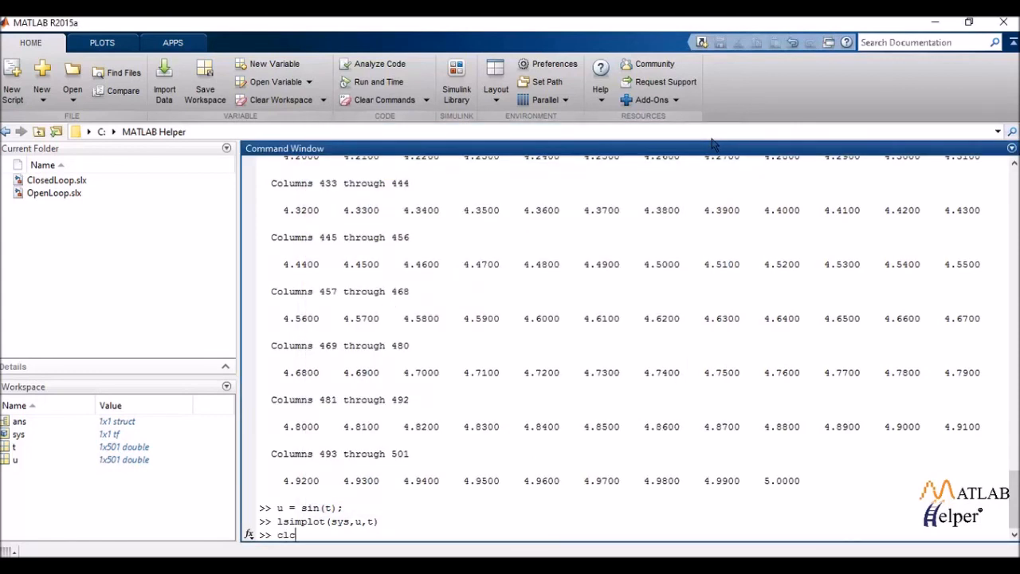
key(enter)
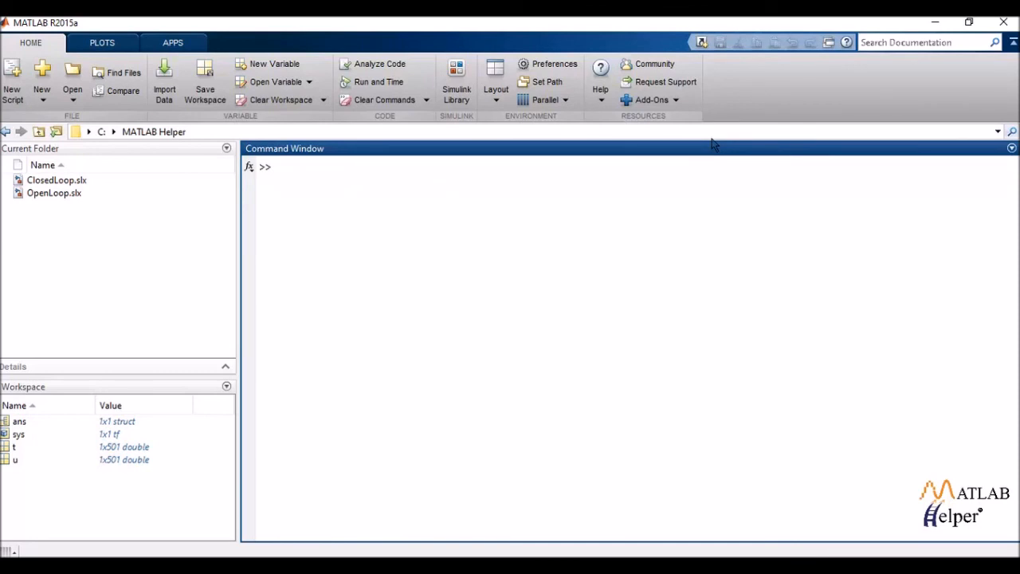
Step: Run lsiminfo(u,t) to list SettlingTime 4.7738, Min -1.0000 at 4.7100, Max 1.0000 at 1.5700
text(lsiminfo)
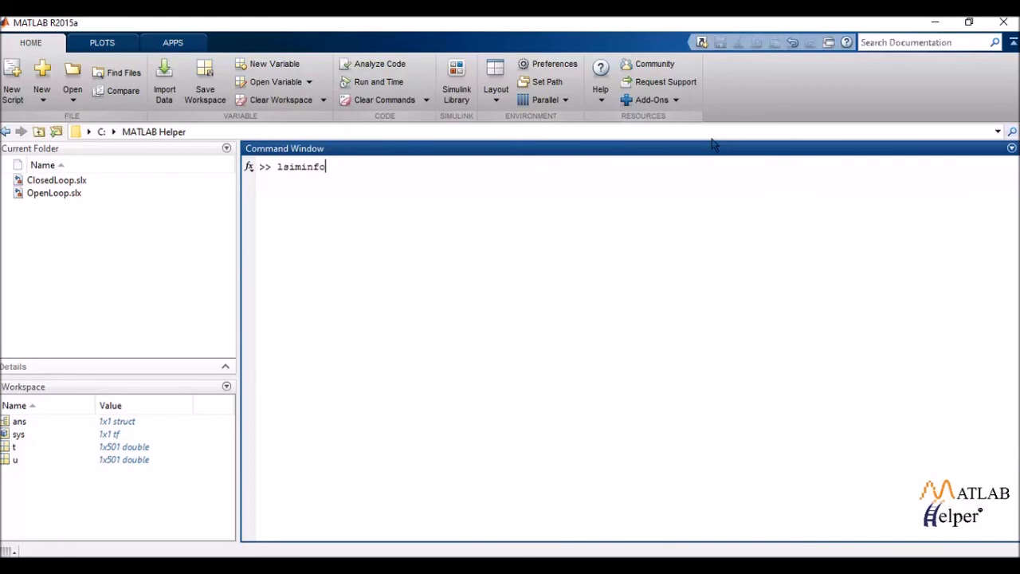
text(()
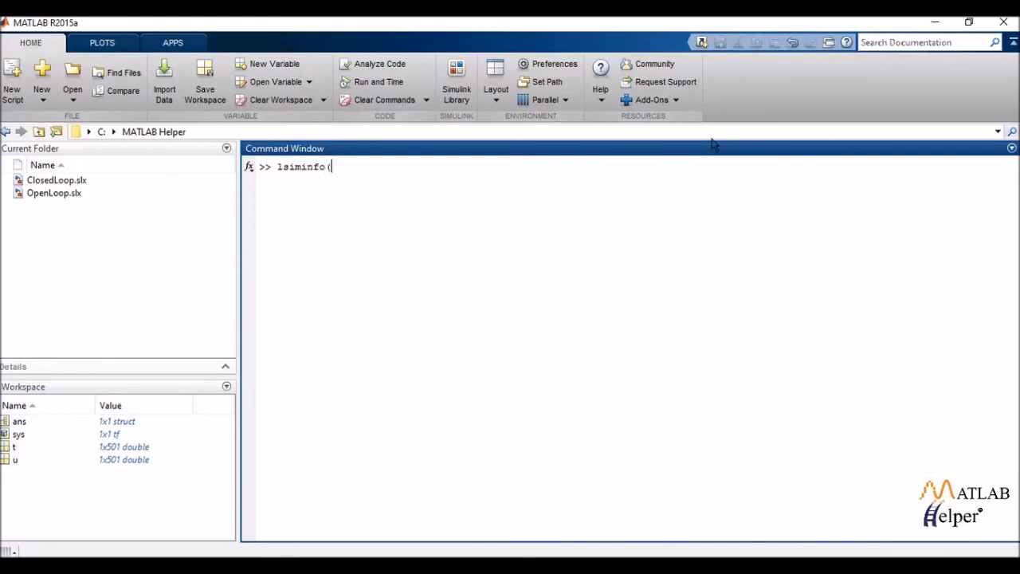
text(u)
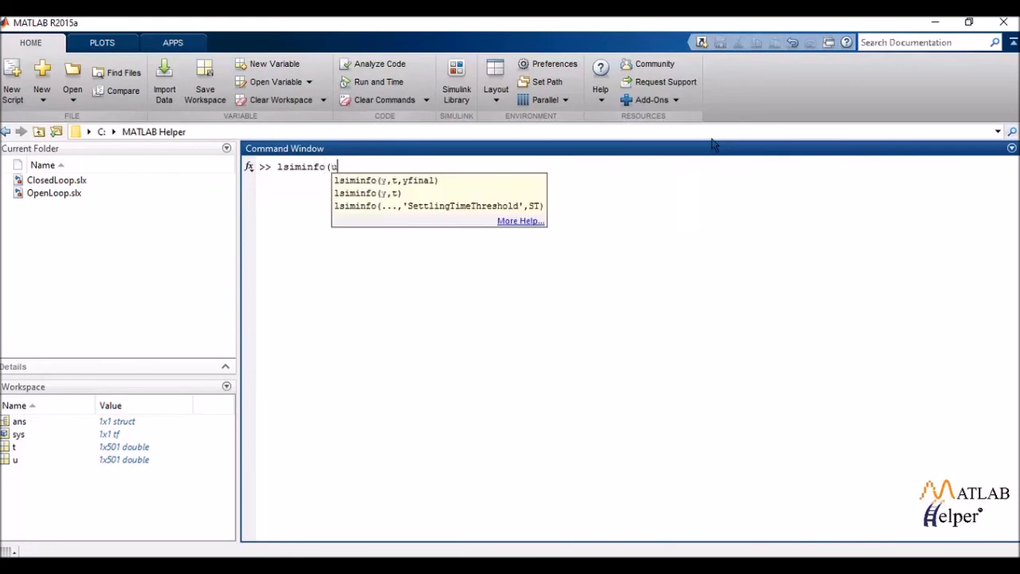
text(,t)
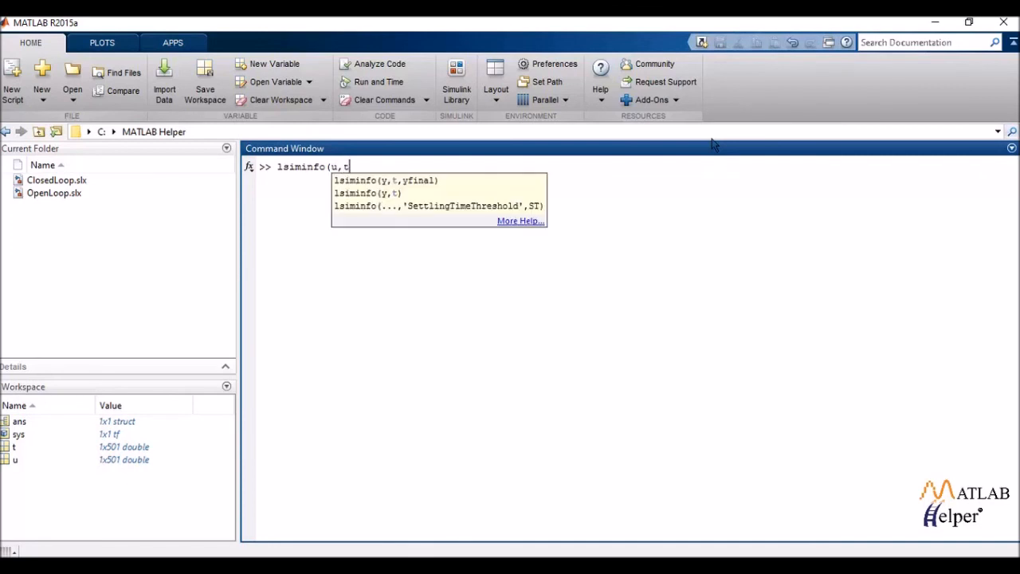
text())
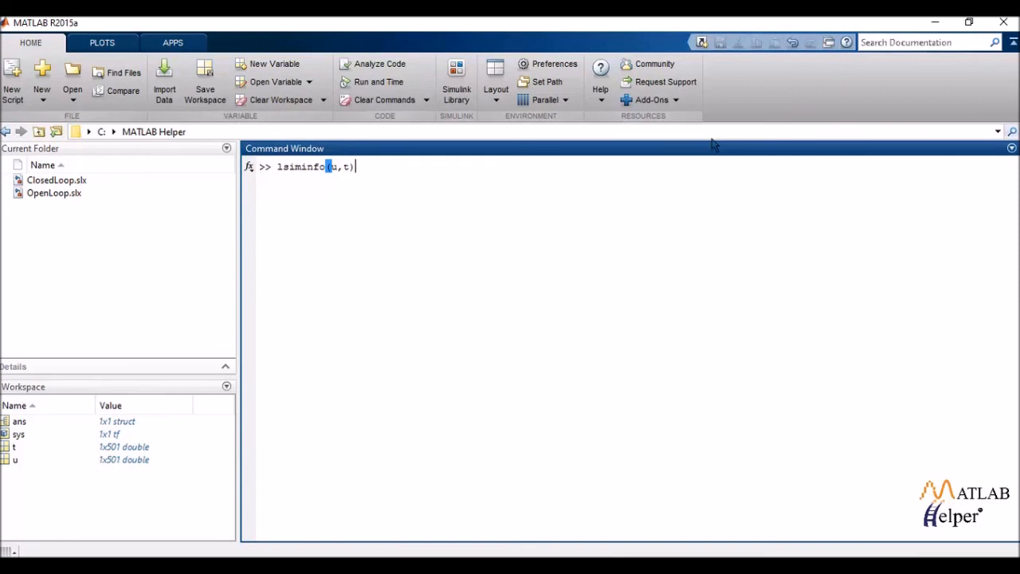
key(enter)
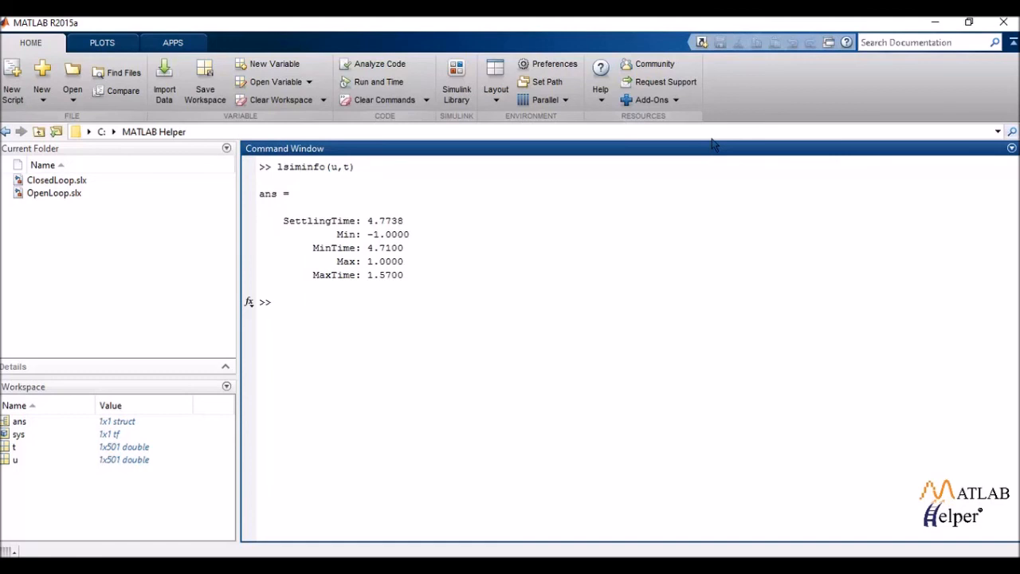
text(cl)
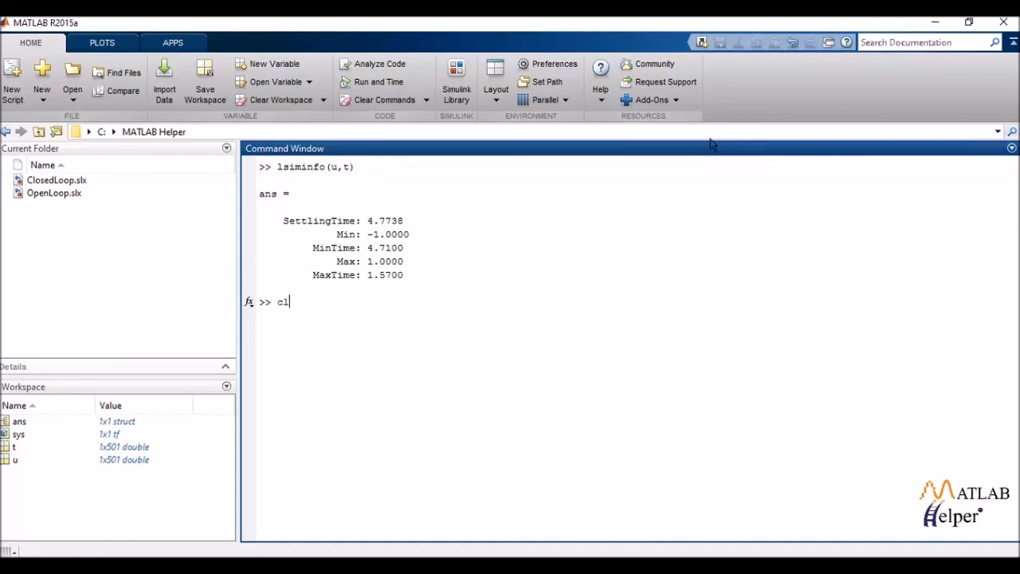